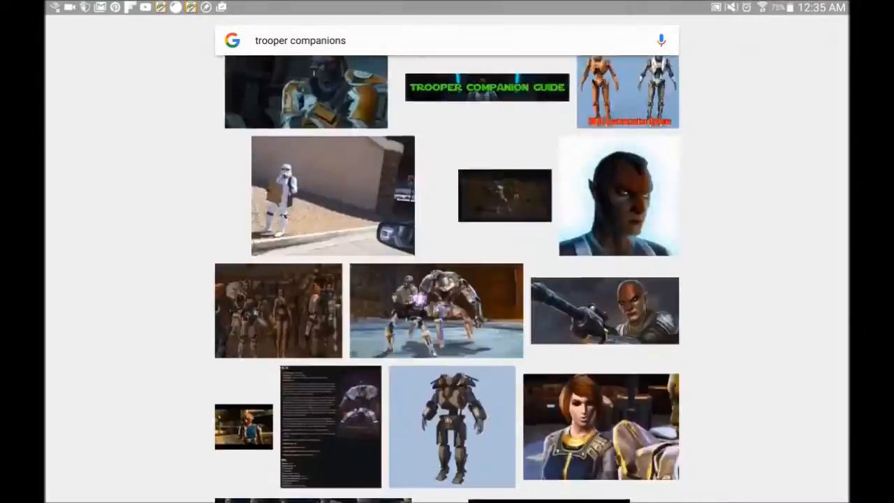
Step: Browse further trooper companions reference images, then return to the comic sketch
{"action": "scroll", "scroll_direction": "down", "scroll_amount": 3}
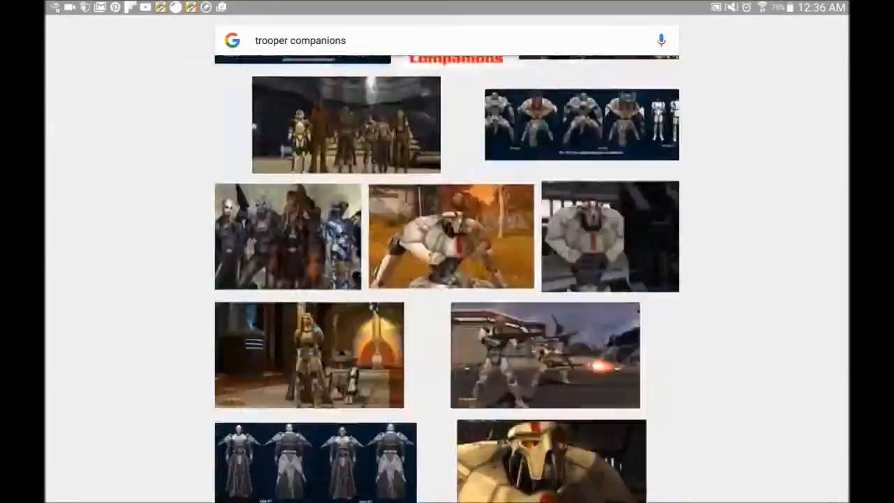
{"action": "key", "text": "overview"}
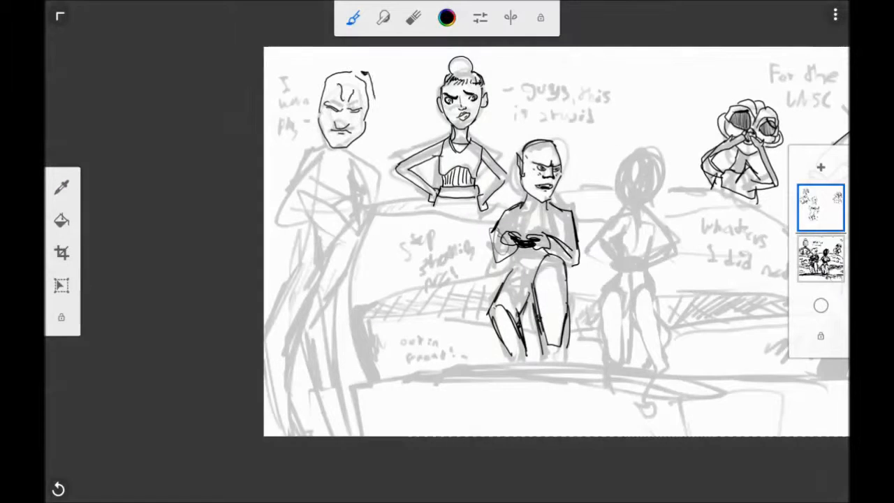
Step: Ink black lines over a rough companion figure and check the trooper references
{"action": "left_click_drag", "start_coordinate": [314, 161], "coordinate": [364, 245]}
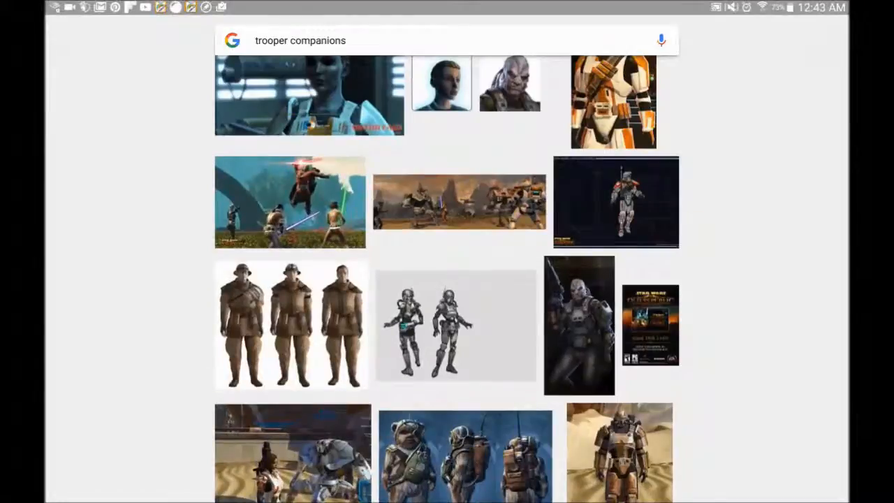
{"action": "scroll", "scroll_direction": "down", "scroll_amount": 3}
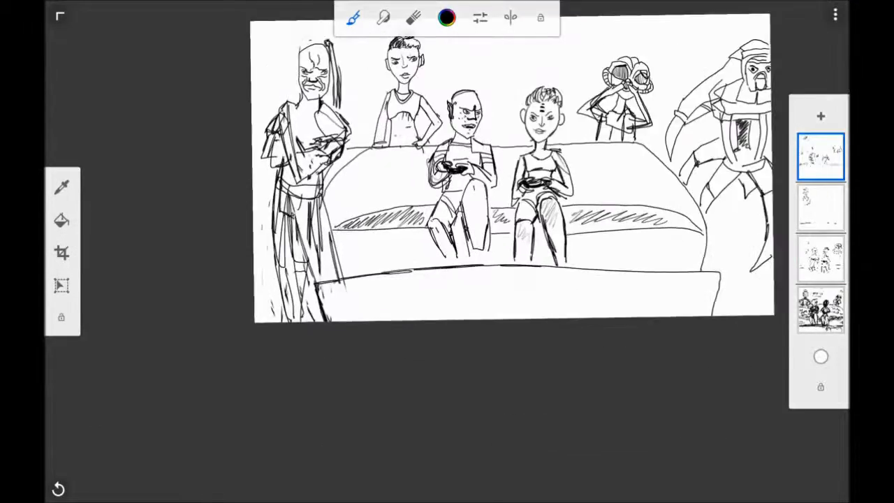
Step: Toggle a layer's visibility in the Layer Editor to check the inked line art
{"action": "left_click", "coordinate": [820, 258]}
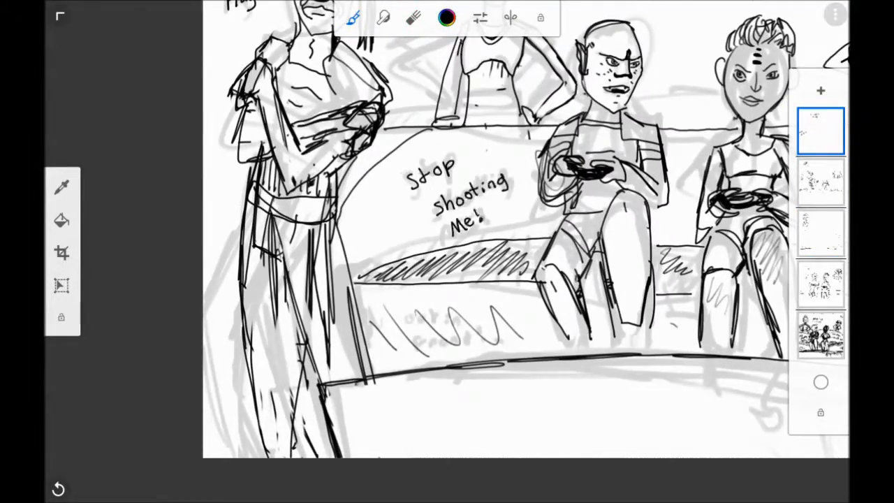
Step: Toggle a layer in the Layer Editor while lettering the couch dialogue
{"action": "left_click", "coordinate": [821, 233]}
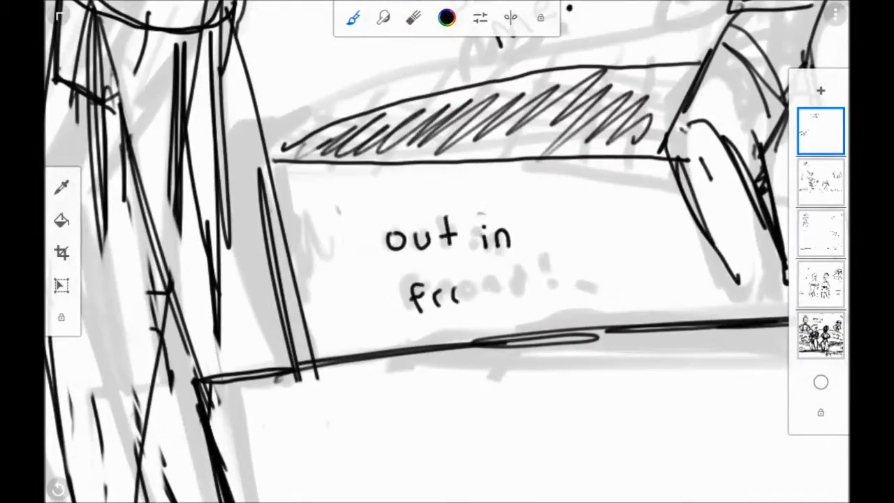
{"action": "left_click", "coordinate": [821, 233]}
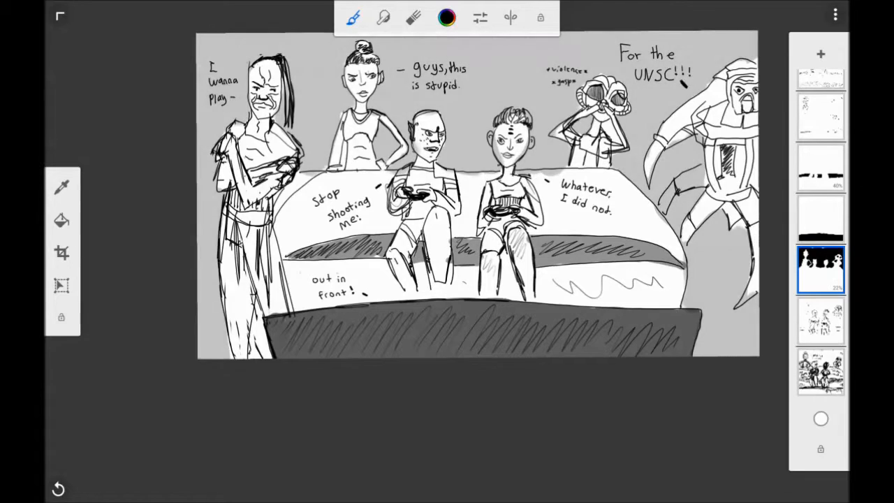
Step: Select the 40% shading layer, add a layer above it, and open the colour wheel
{"action": "left_click", "coordinate": [821, 168]}
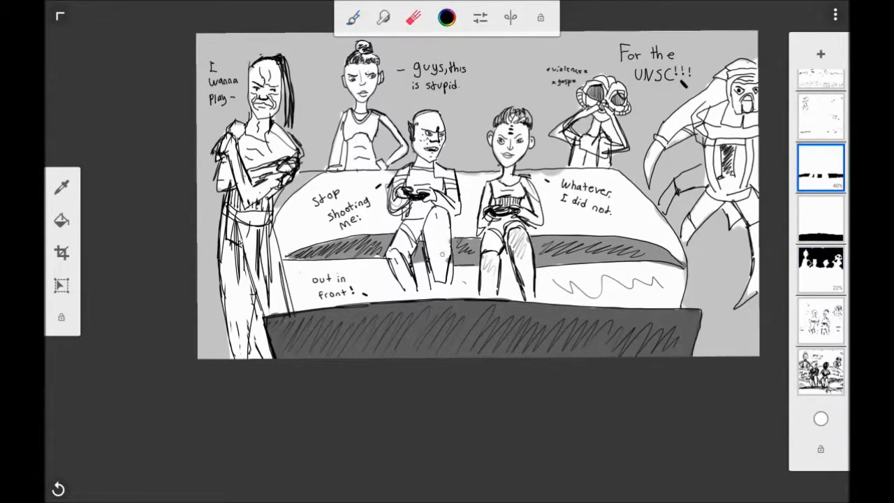
{"action": "left_click", "coordinate": [353, 17]}
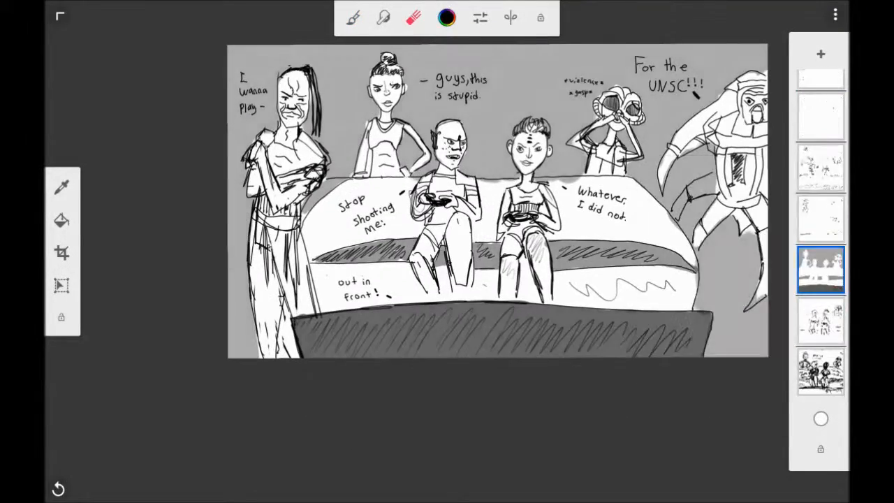
{"action": "left_click", "coordinate": [446, 17]}
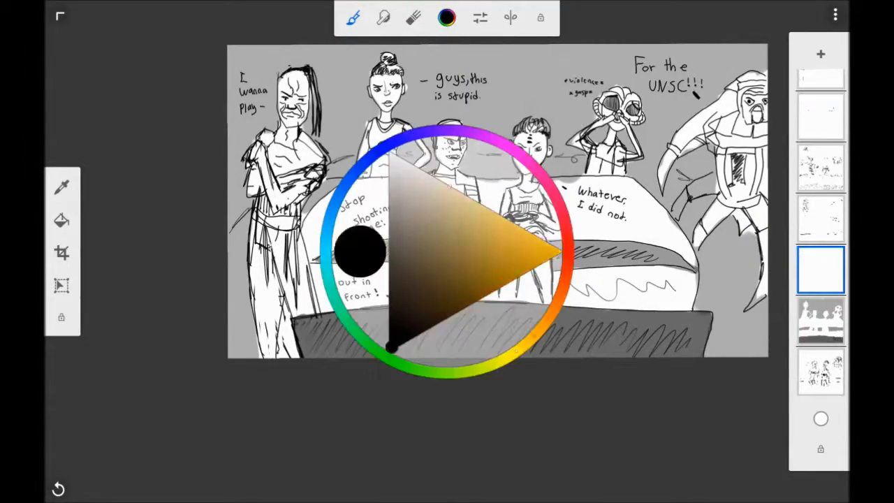